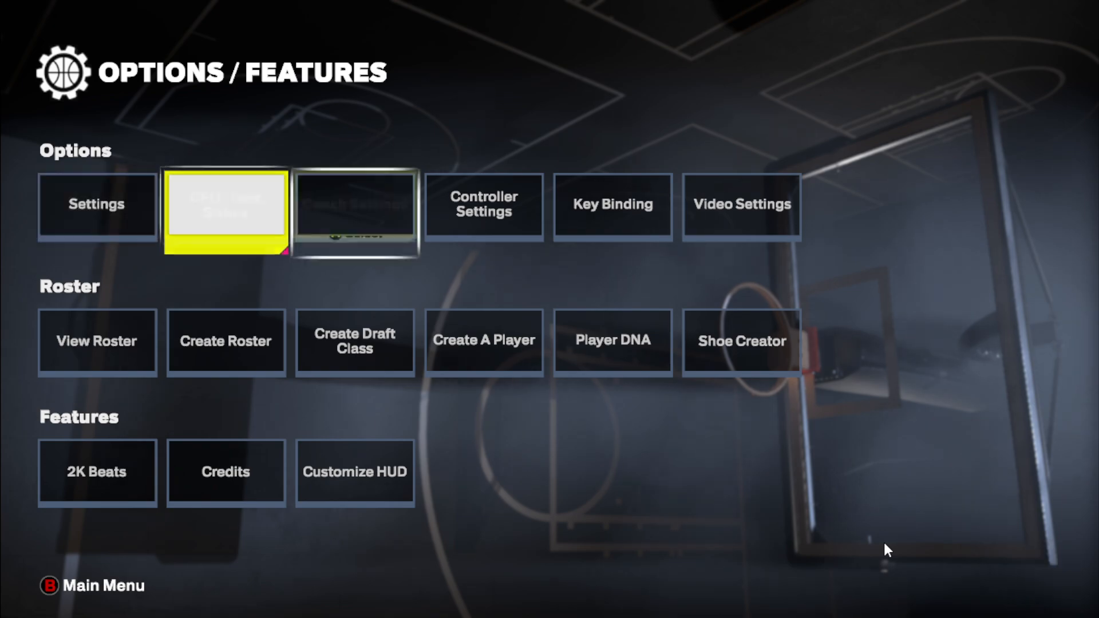
# Open the Video Settings tile to show the General Settings list
pyautogui.click(741, 205)
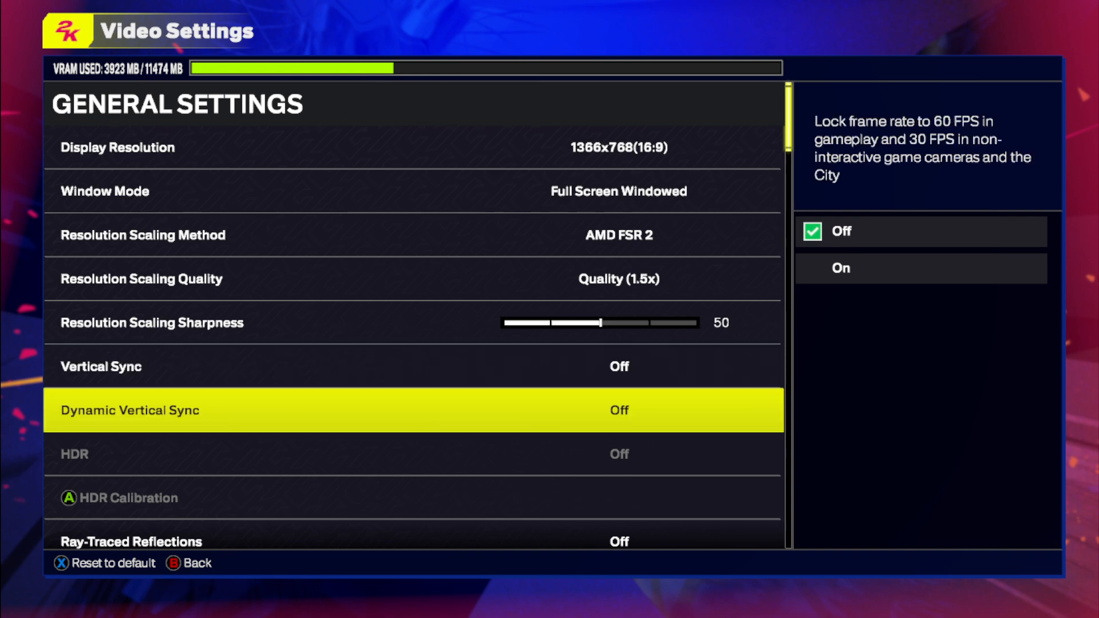
# Browse Volumetric Effects and Reflections, then expand Global Illumination's options (currently High)
pyautogui.scroll(-3)
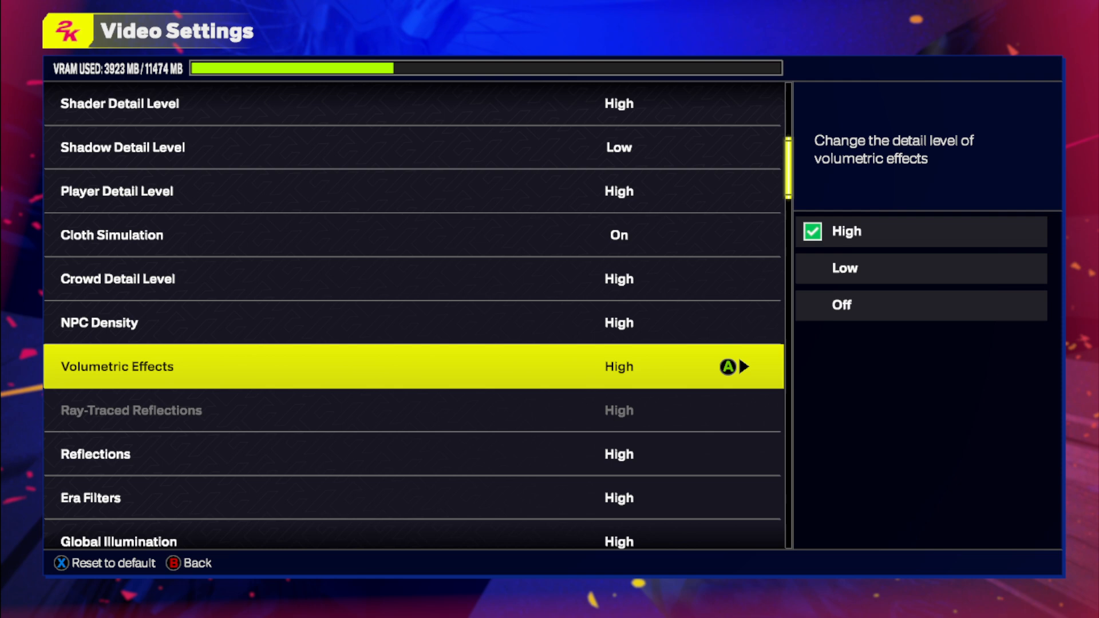
pyautogui.click(920, 231)
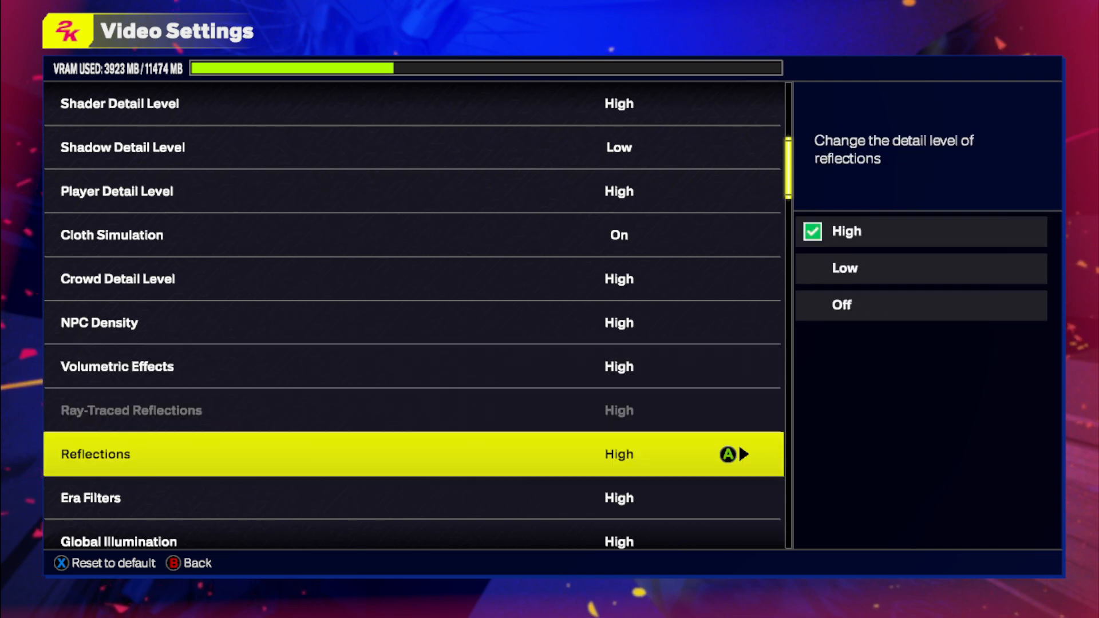
pyautogui.click(920, 231)
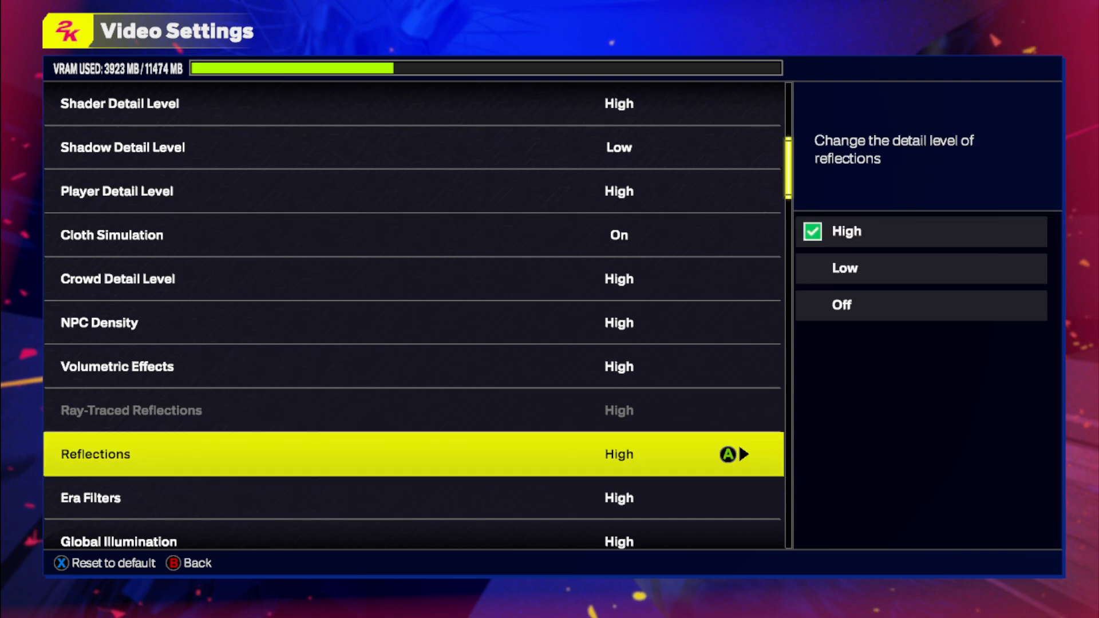
pyautogui.scroll(-3)
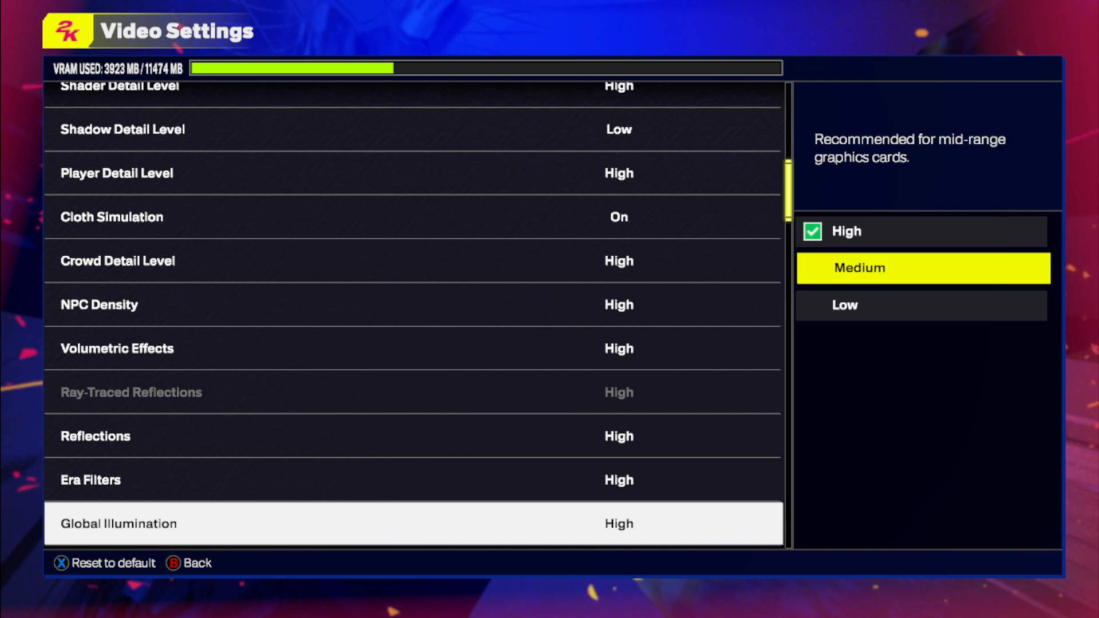
# Lower Global Illumination to Medium and scroll through the advanced quality list
pyautogui.click(921, 268)
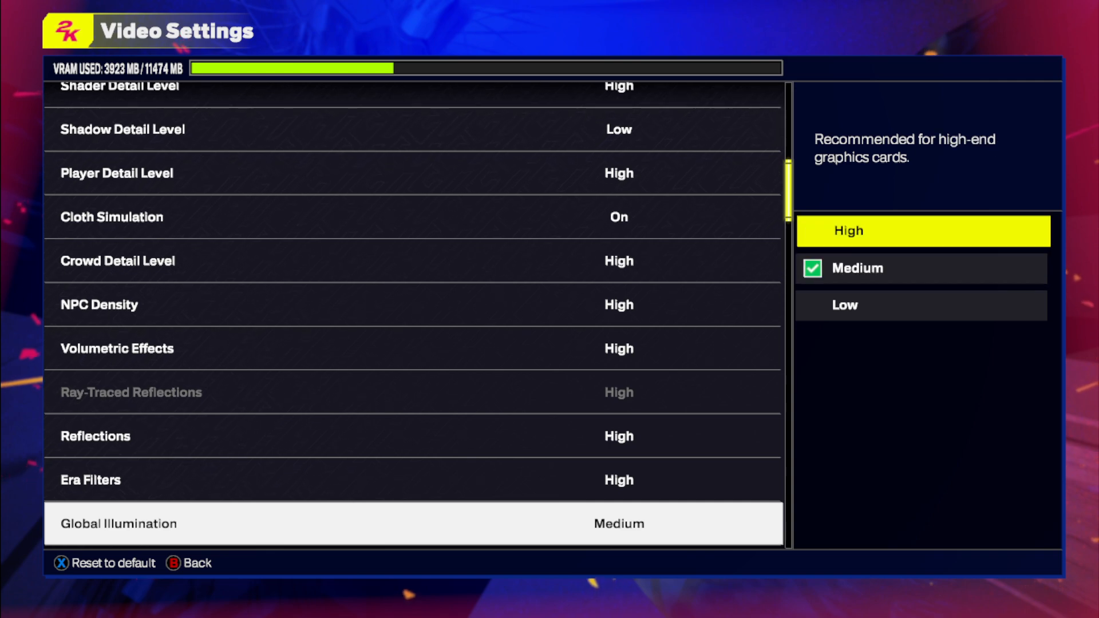
pyautogui.scroll(-3)
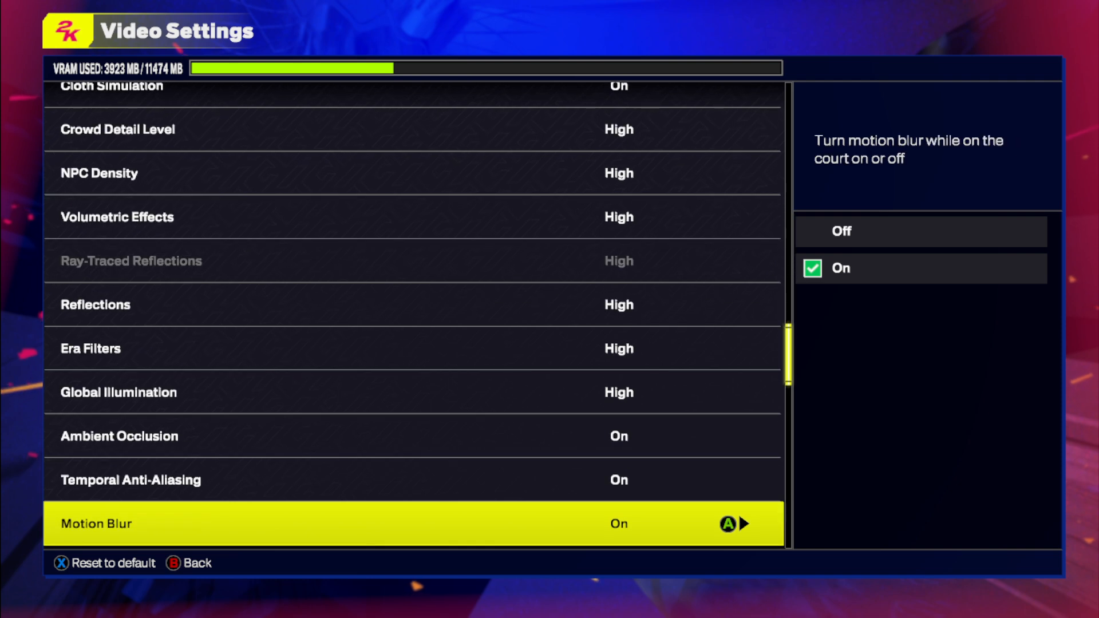
pyautogui.scroll(-3)
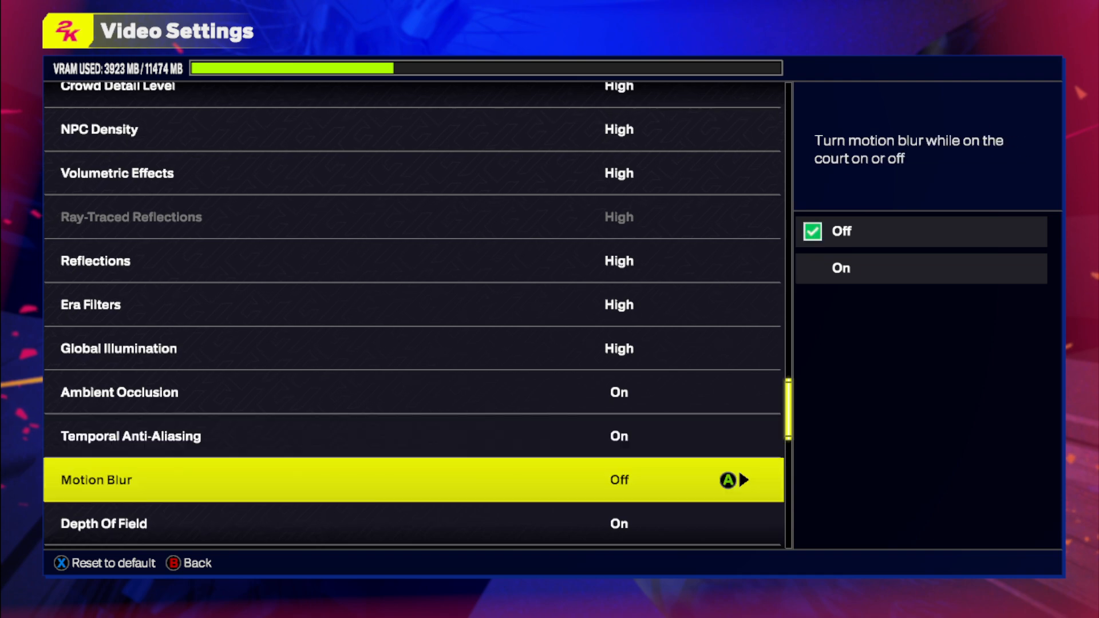
pyautogui.scroll(-3)
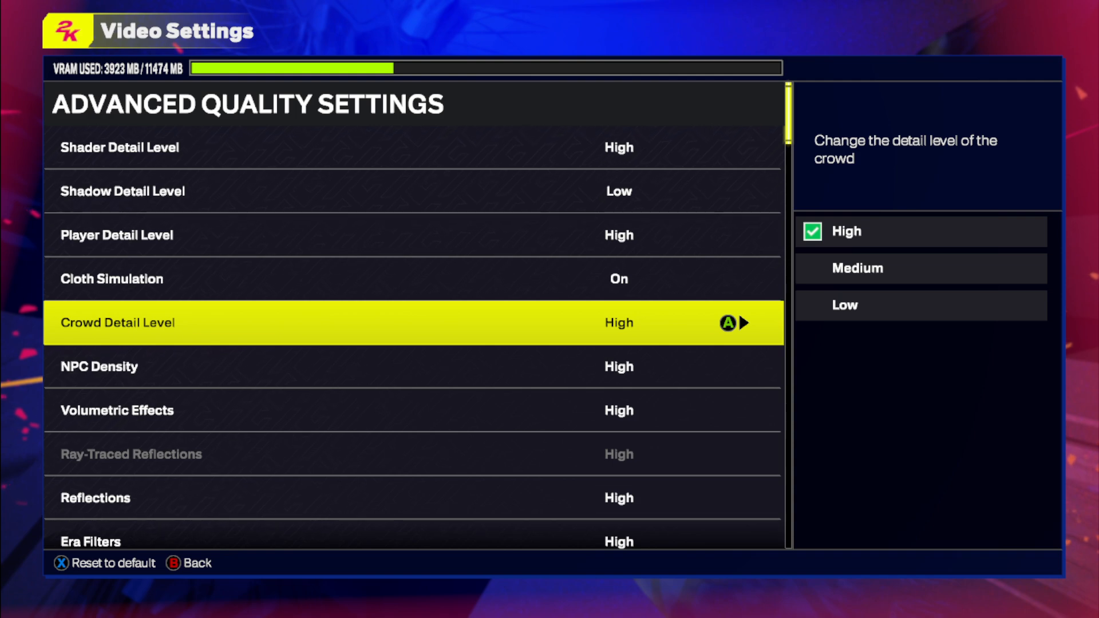
# Switch from the game's video settings to the desktop browser window
pyautogui.click(844, 305)
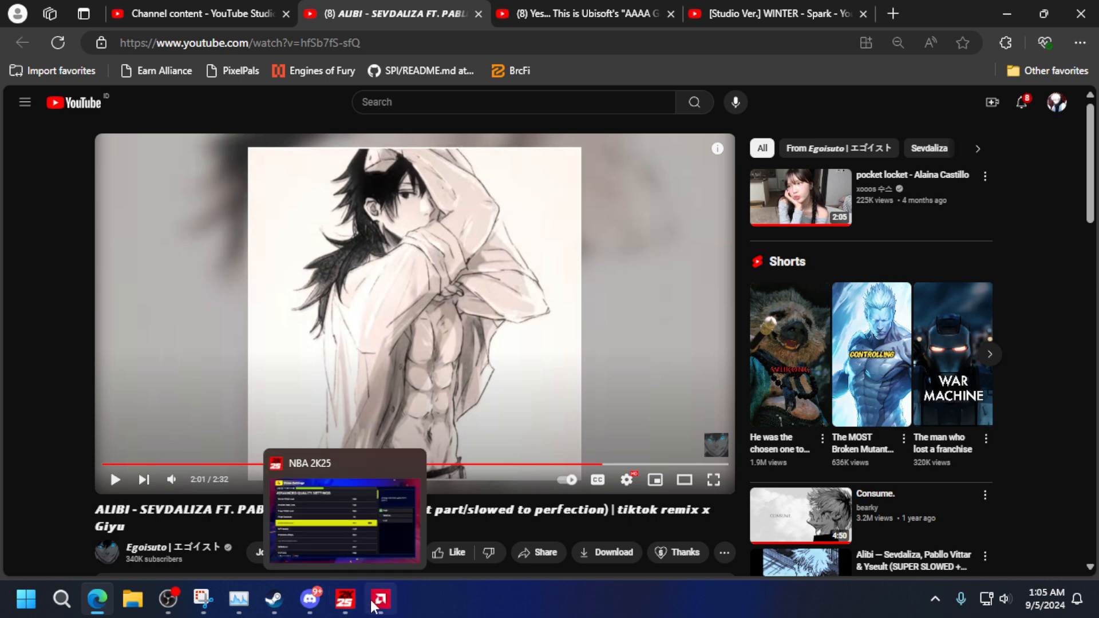
# Open AMD Adrenalin's NBA 2K25 performance report showing 137.7 average FPS
pyautogui.click(380, 599)
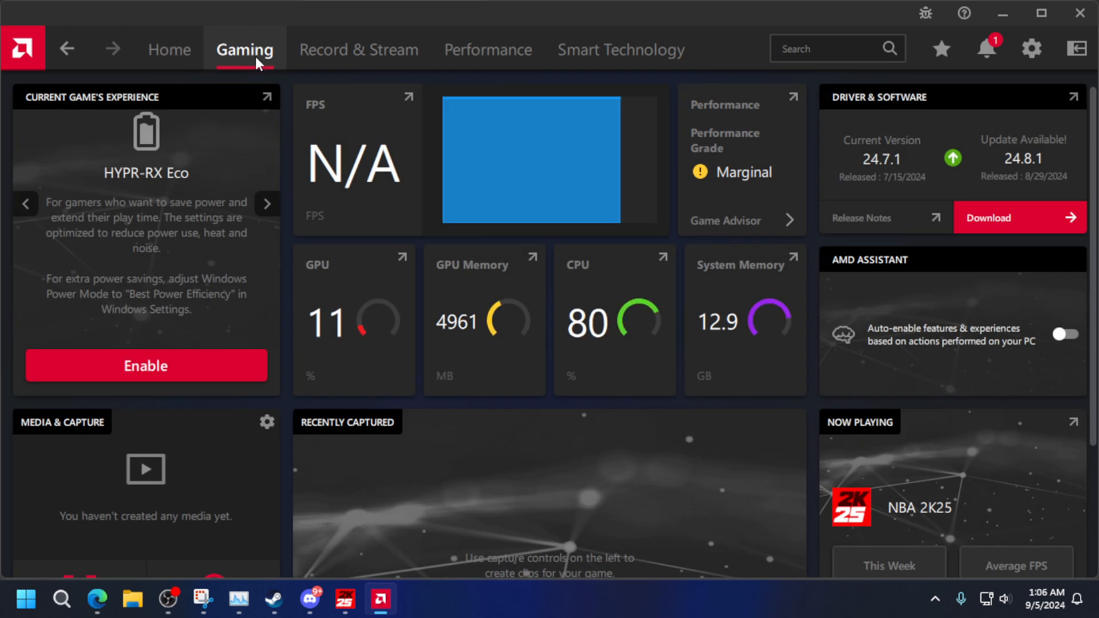
pyautogui.click(918, 507)
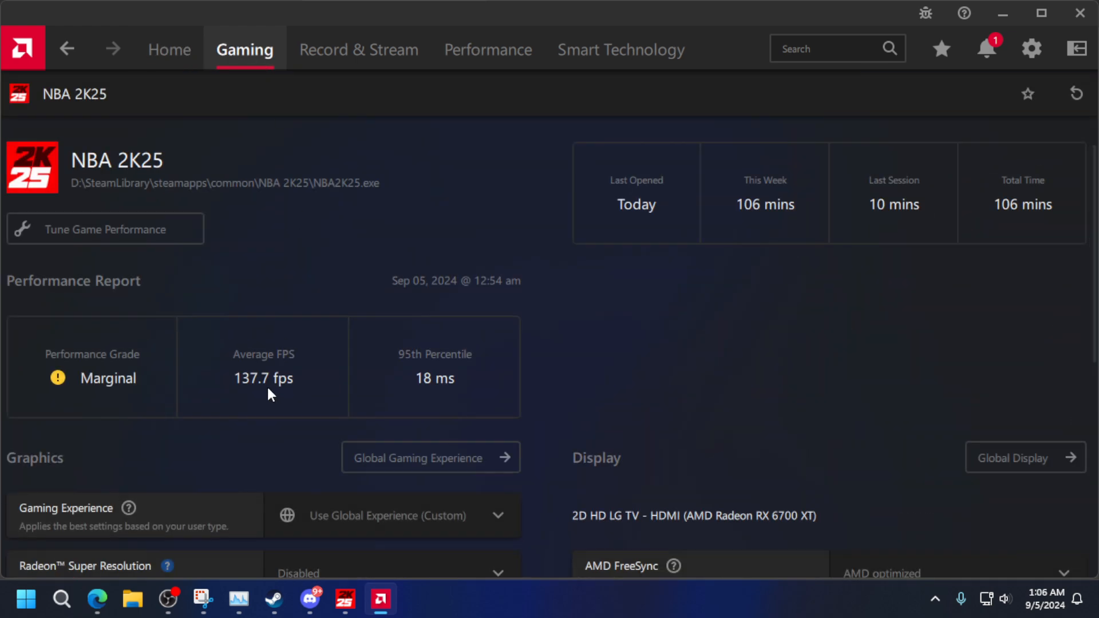
pyautogui.moveTo(305, 384)
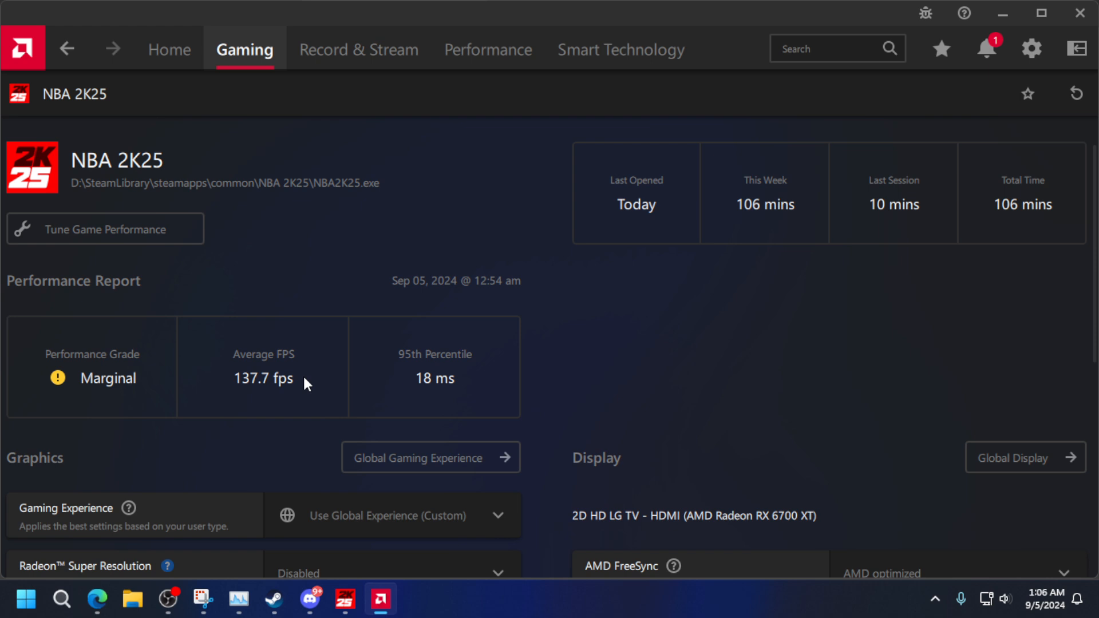
pyautogui.moveTo(278, 379)
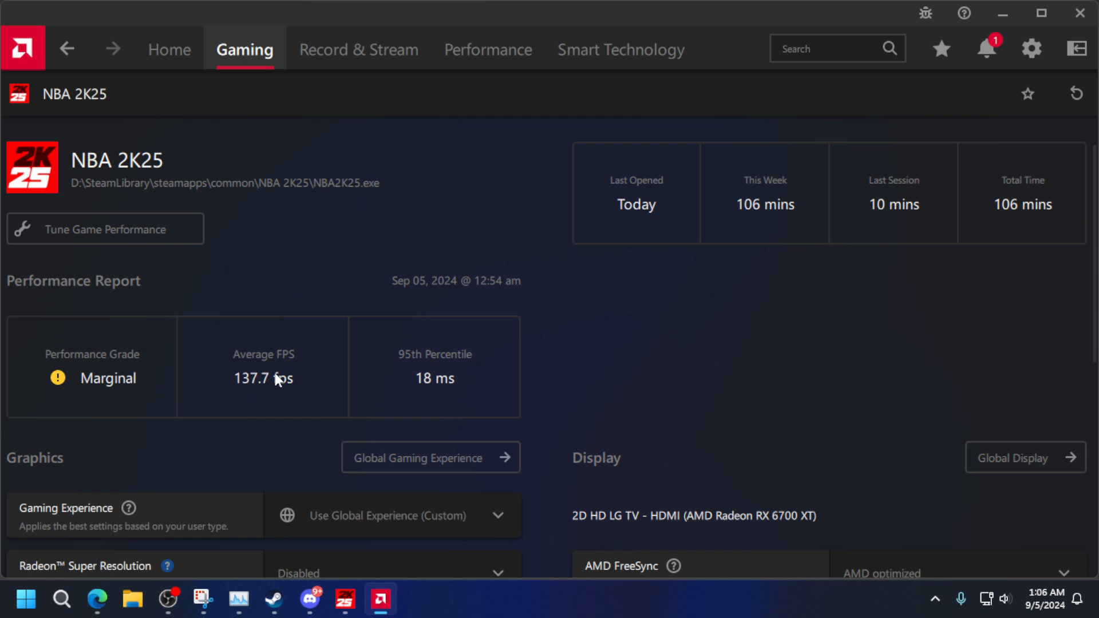
pyautogui.moveTo(166, 600)
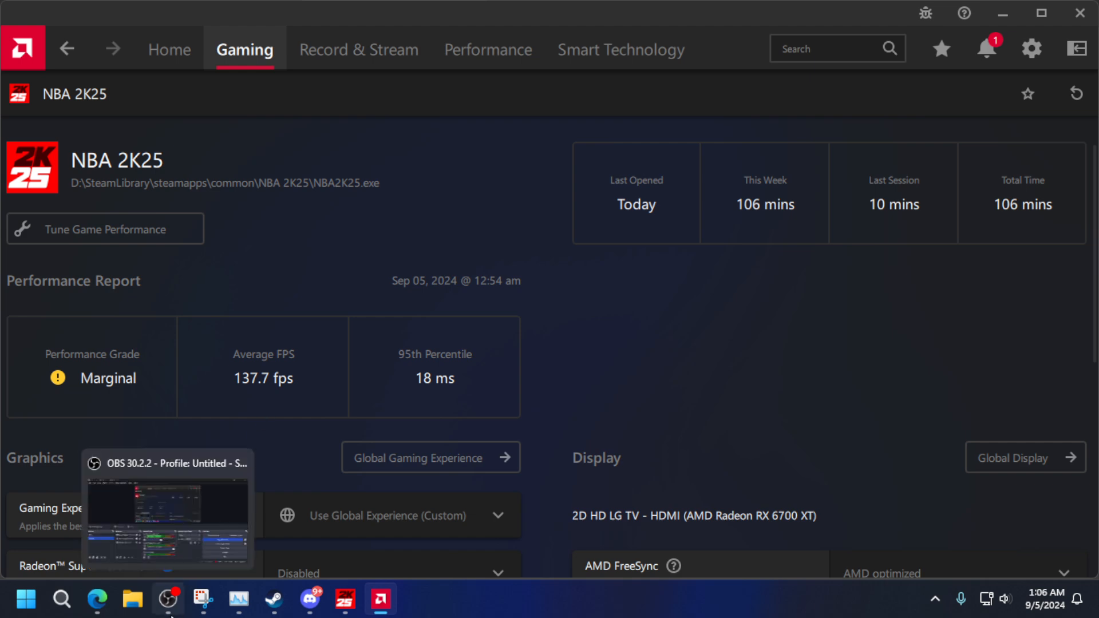